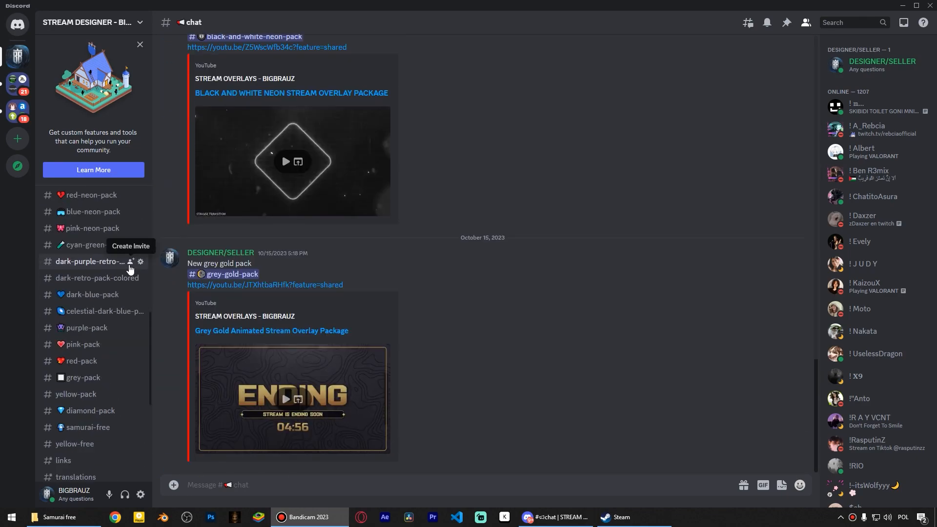
mouse_move(74, 443)
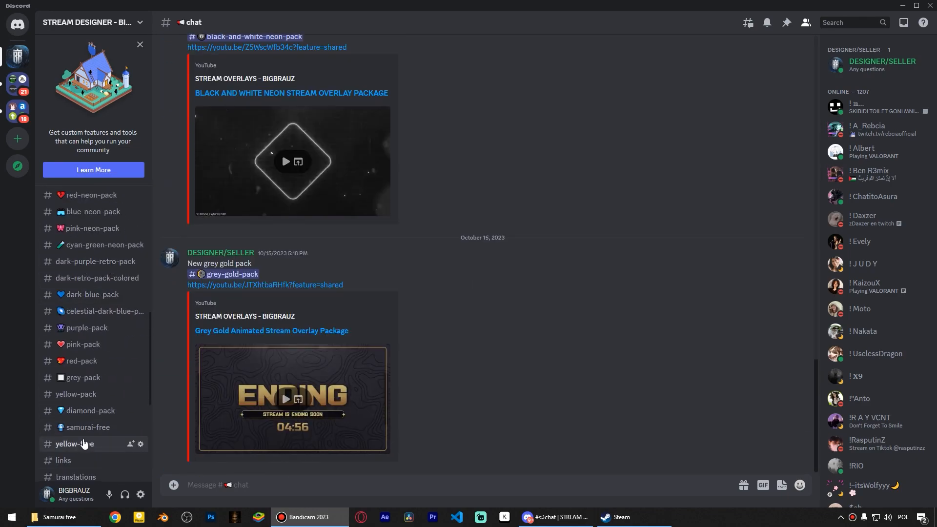
Download DONATION.webm from the yellow-free channel's FREE ALERTS MediaFire folder
left_click(74, 443)
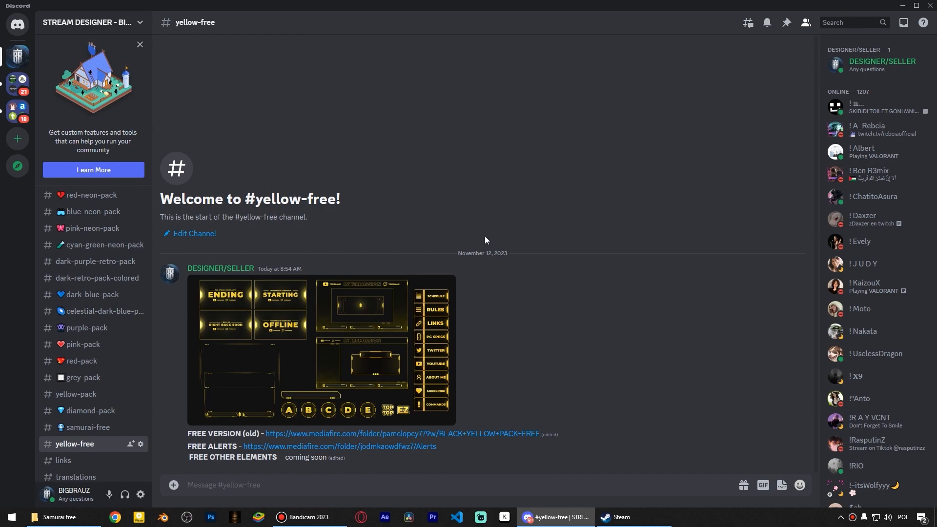
left_click(344, 449)
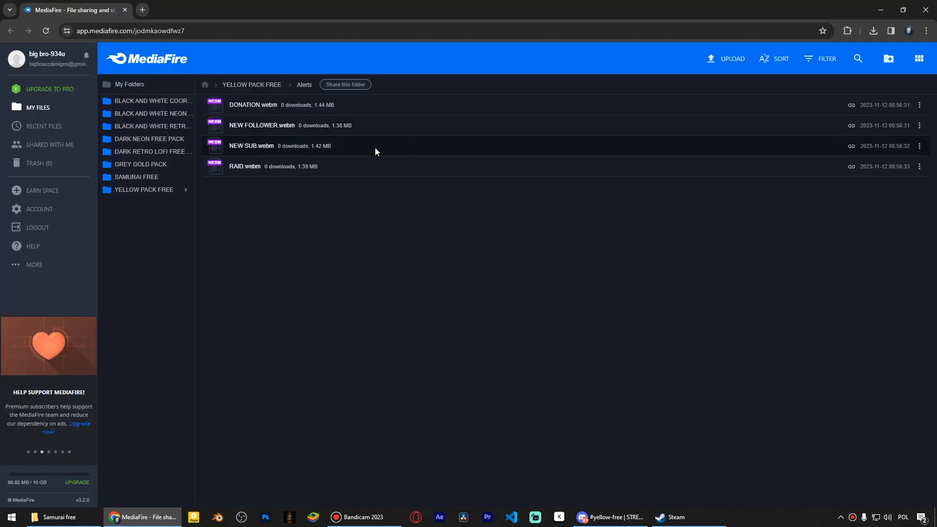
left_click(919, 104)
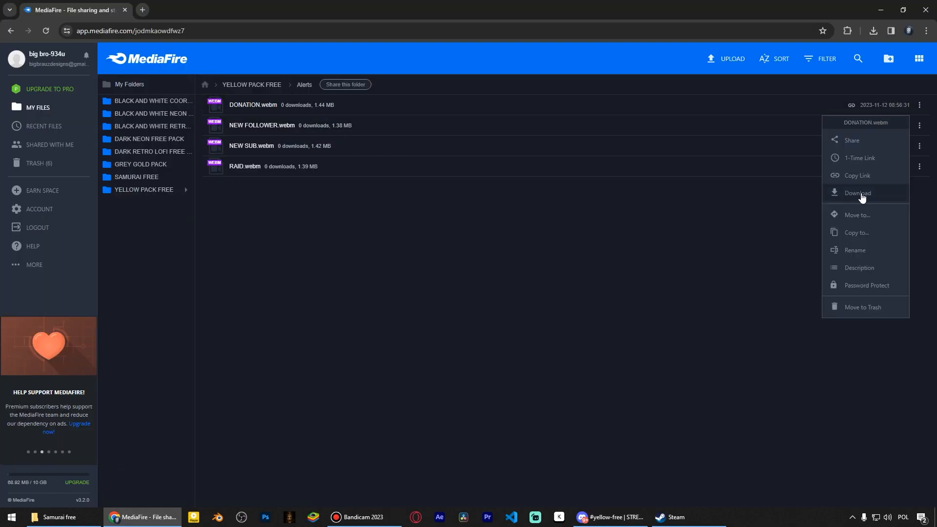
left_click(859, 192)
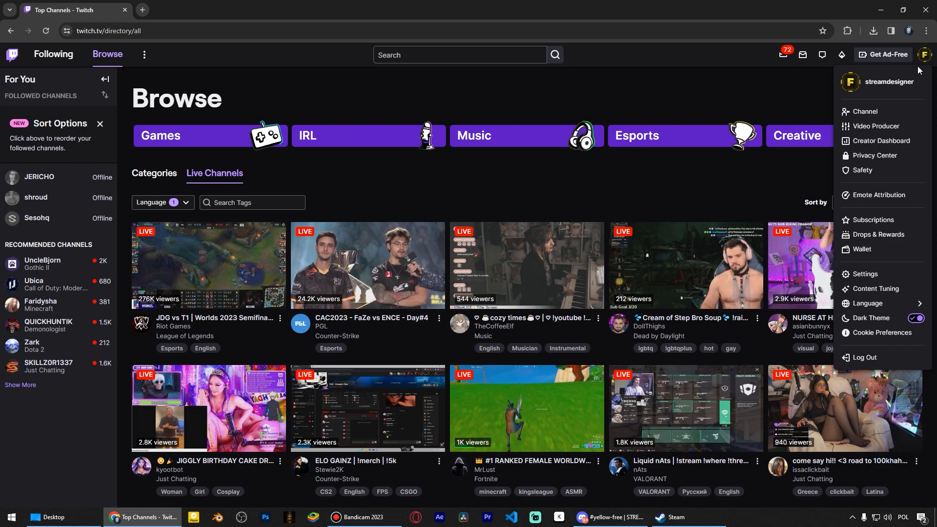
mouse_move(879, 142)
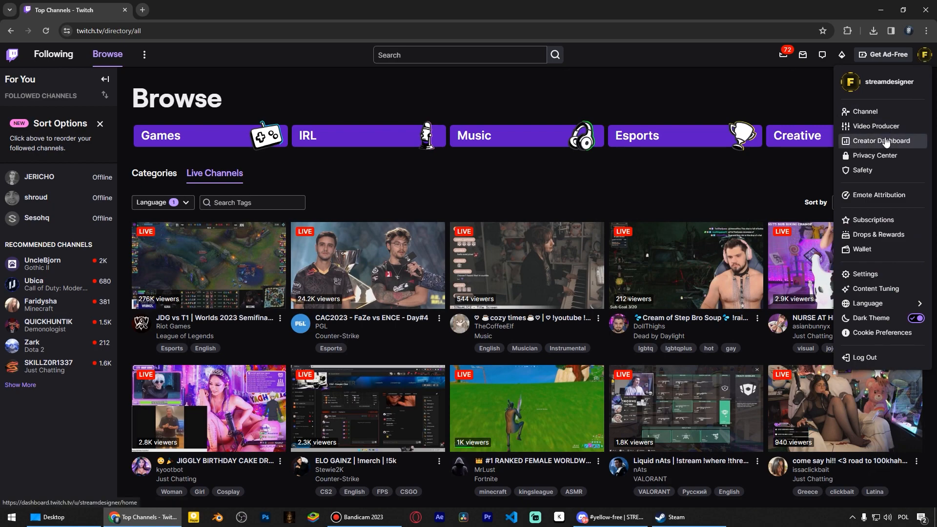
Create an alert box named 'Alerts' described 'Main alert box' on the Creator Dashboard
left_click(880, 141)
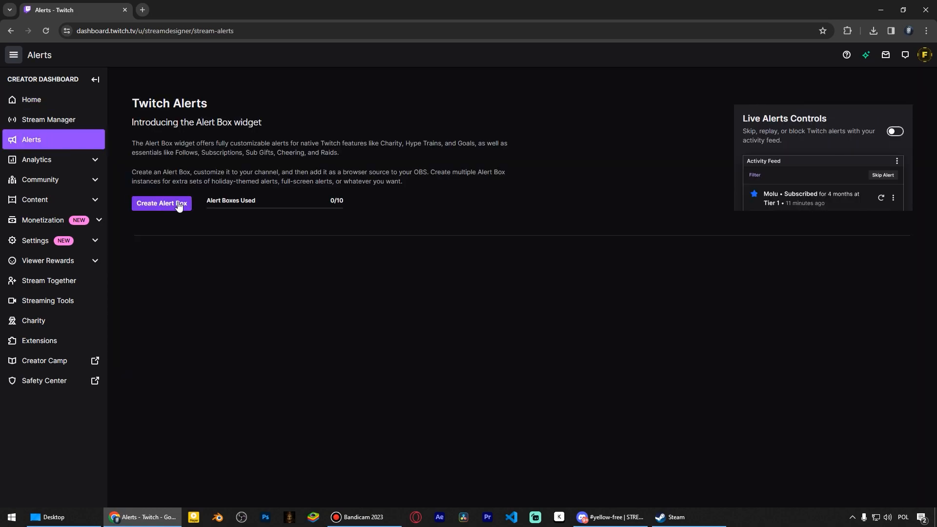
left_click(162, 203)
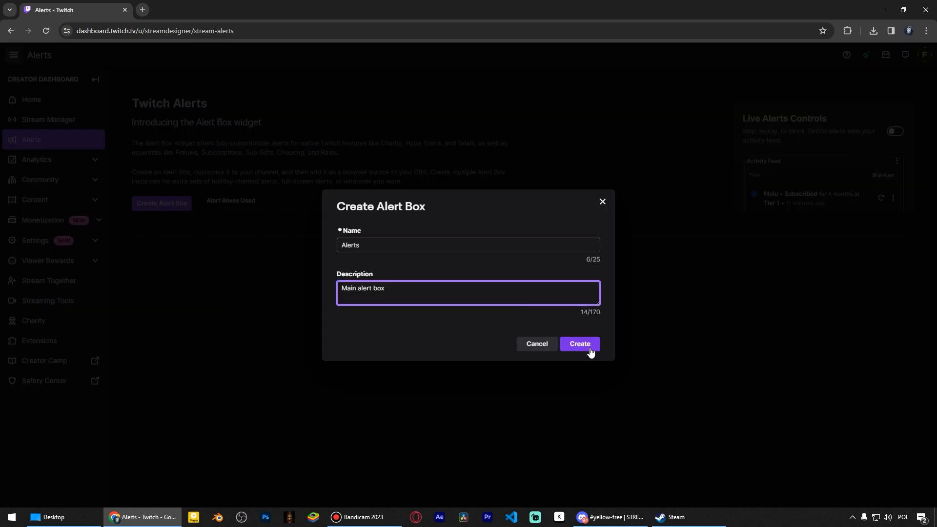
left_click(578, 344)
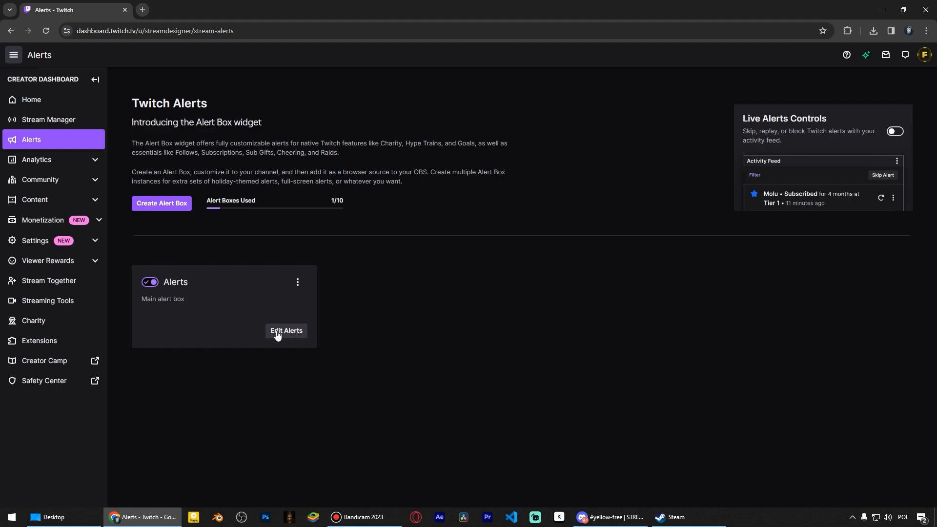
Edit the alert box and set the New Follow alert duration to 15 seconds
left_click(287, 330)
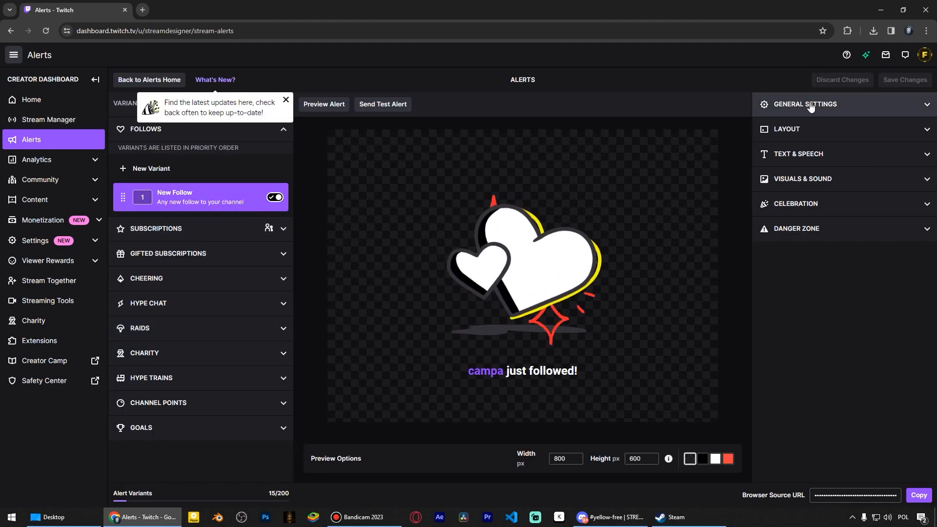
left_click(806, 104)
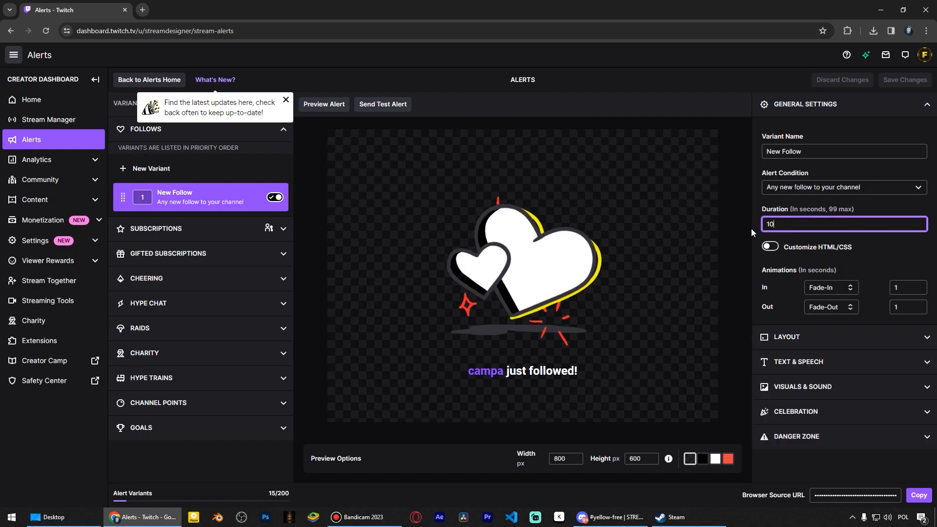
type("15")
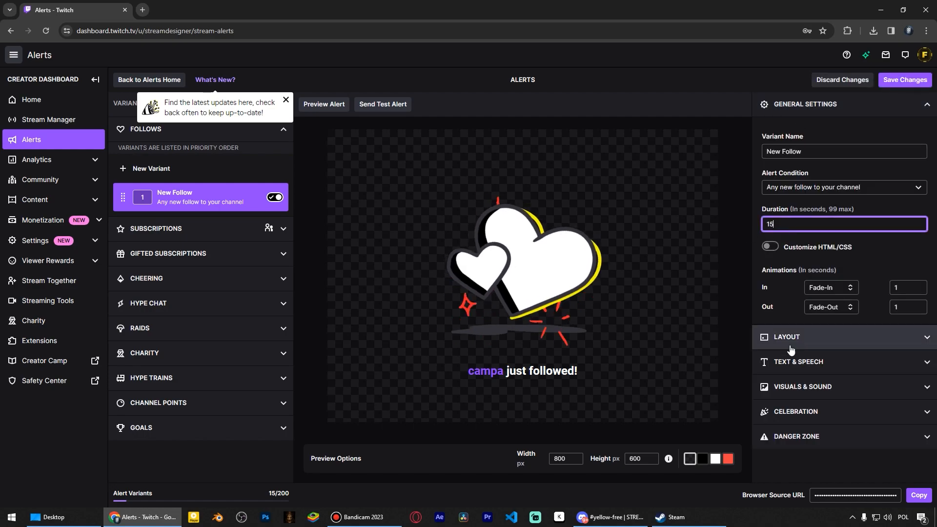
left_click(786, 337)
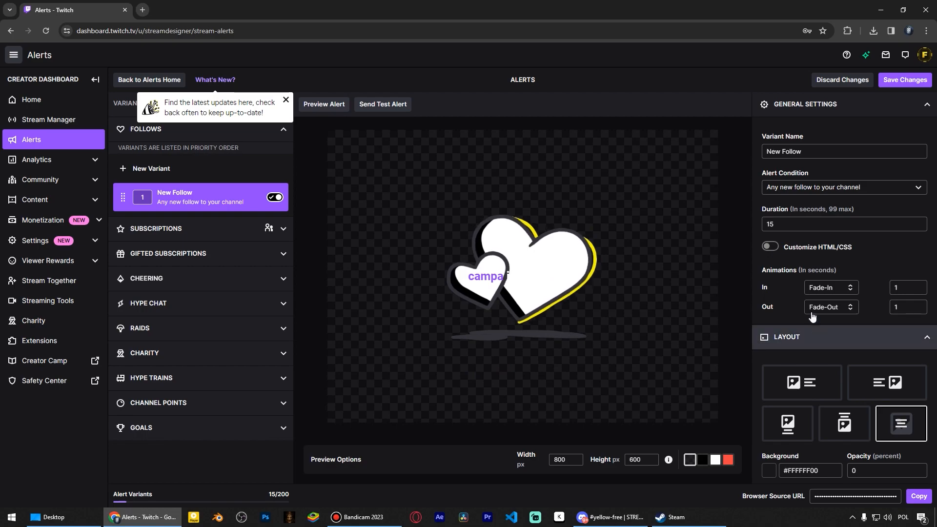
scroll("down", 3)
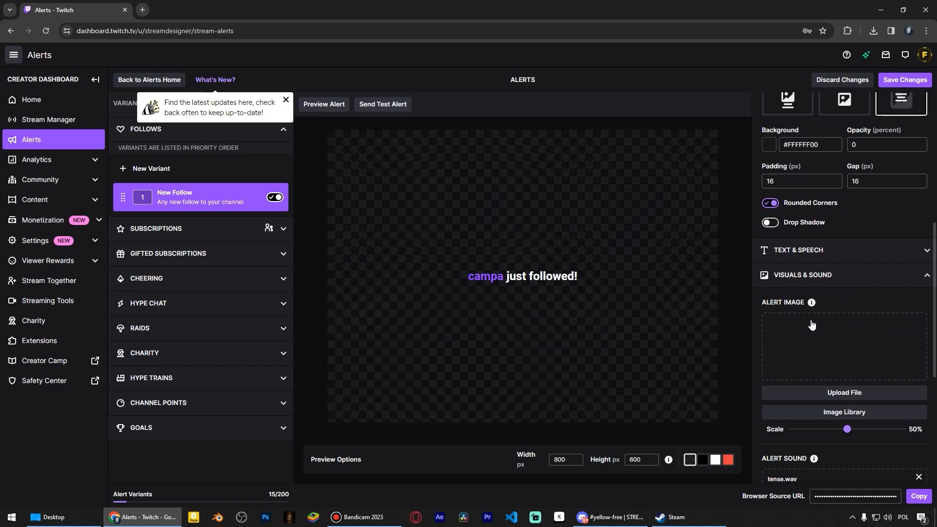
Use NEWFOLLOWER.webm as the New Follow alert image, scaled to fill the preview
left_click(844, 392)
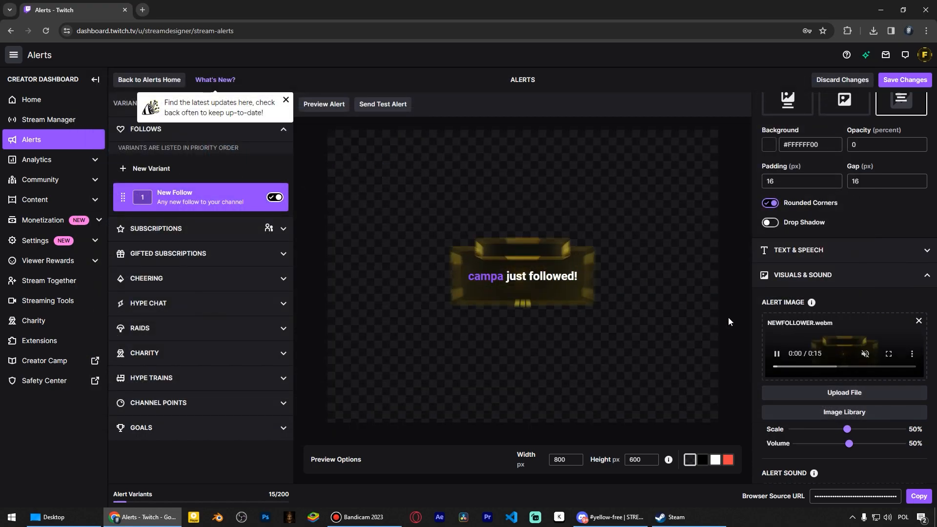
left_click_drag(846, 429, 865, 429)
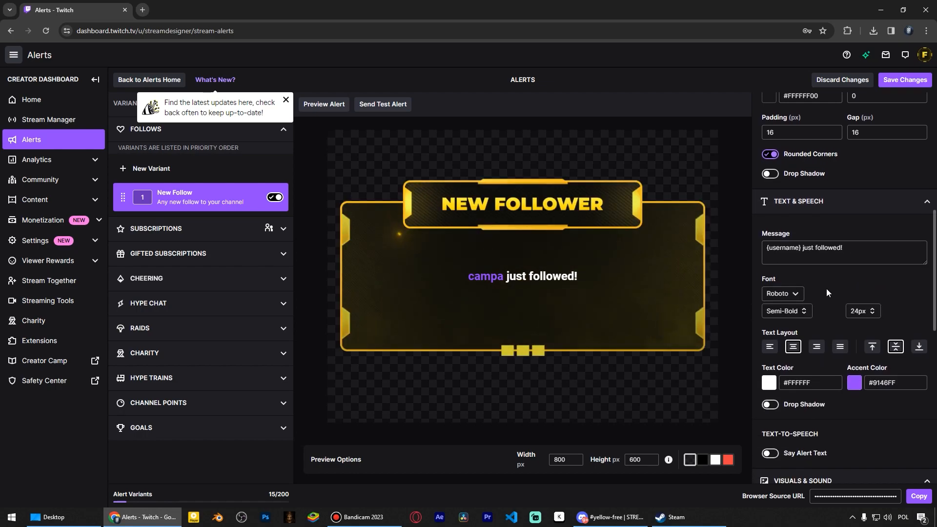
Set the follow message to {username} in bold 96px text
left_click(786, 311)
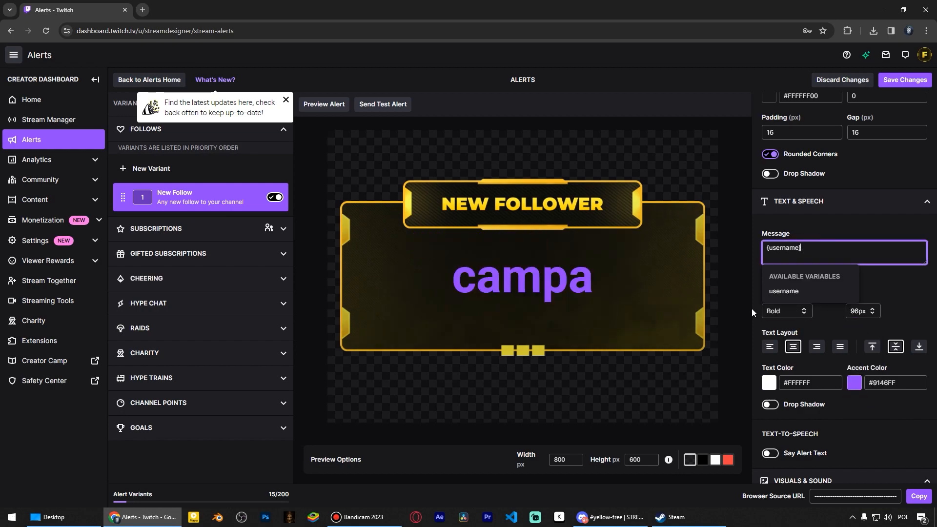
left_click(855, 382)
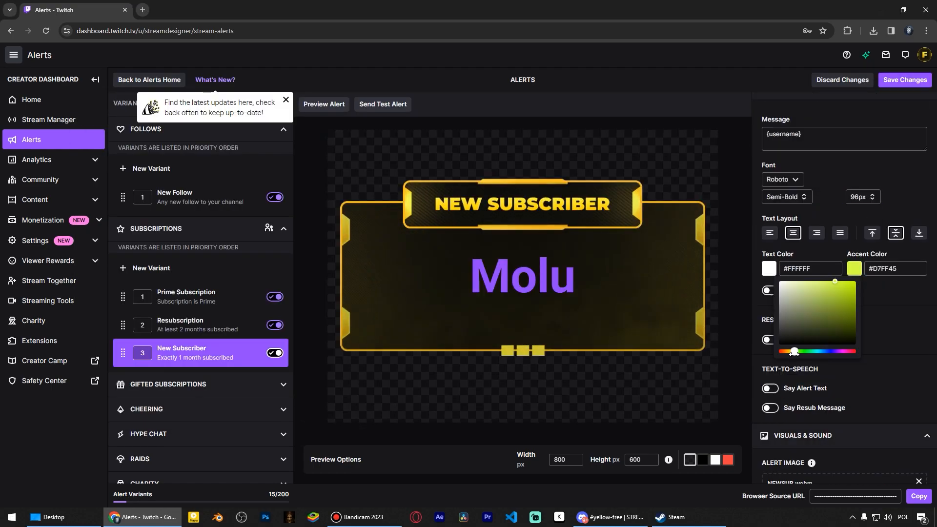
Give subscribers the yellow #D7FF45 accent and copy the browser source URL
left_click(182, 385)
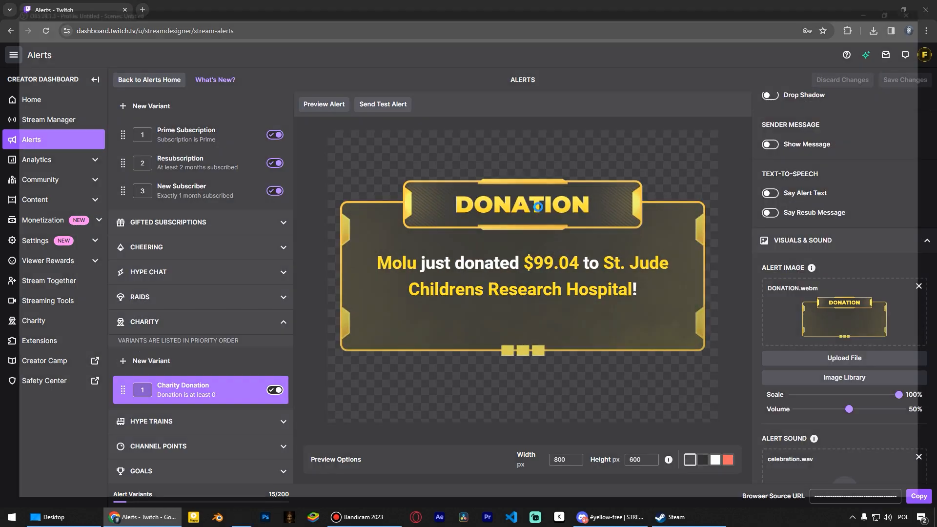
left_click(268, 521)
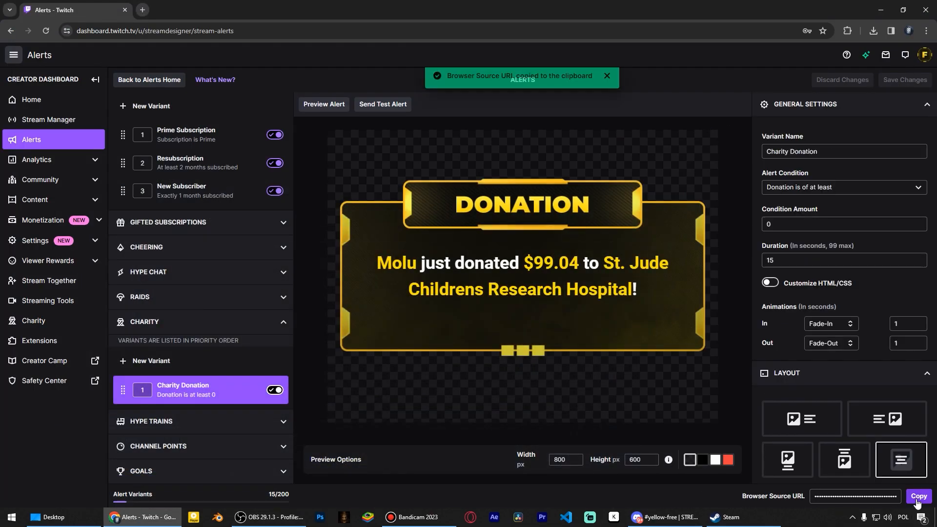
Add a 'twitch alerts' browser source to Scene 3 with the alert URL at 800×600
left_click(269, 521)
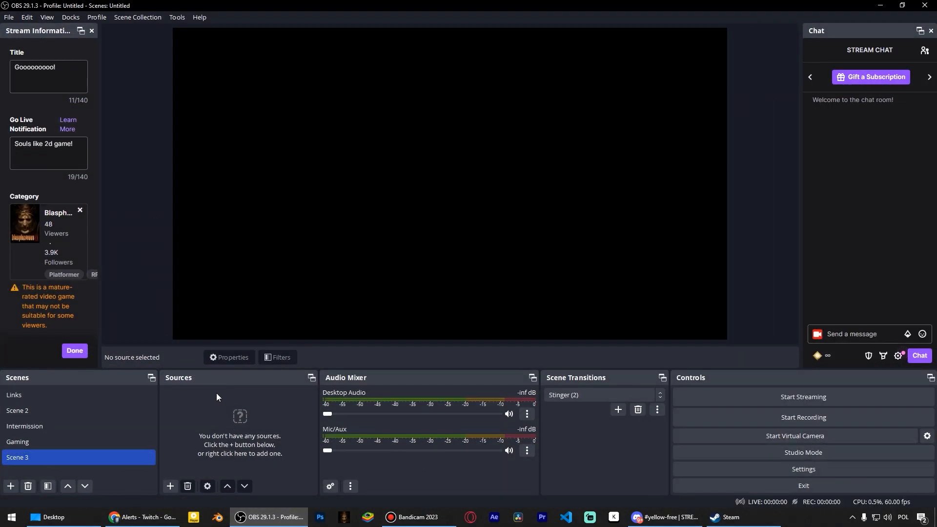
left_click(170, 489)
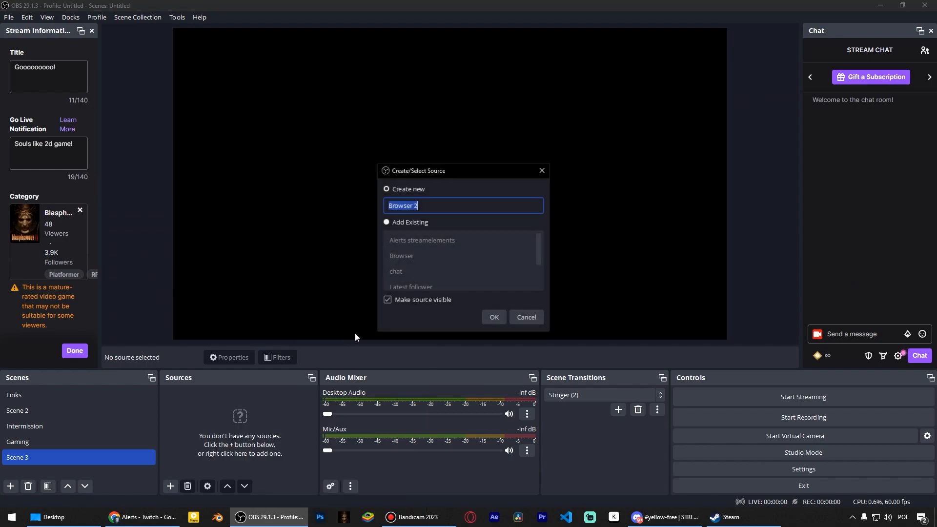
type("s")
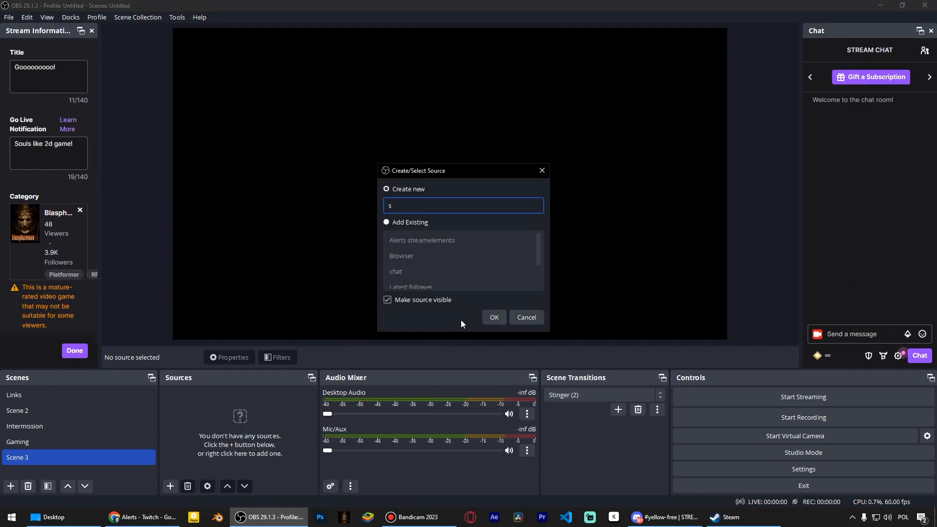
left_click(493, 317)
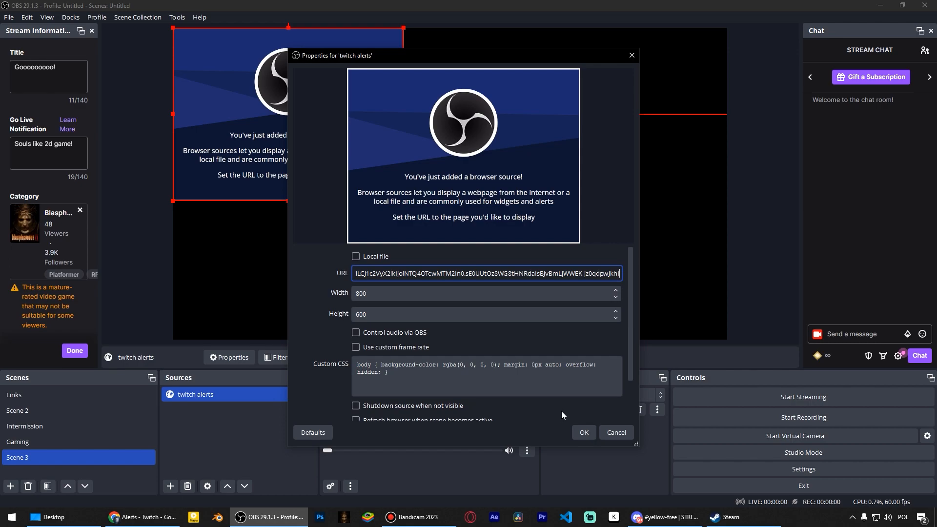
left_click(142, 522)
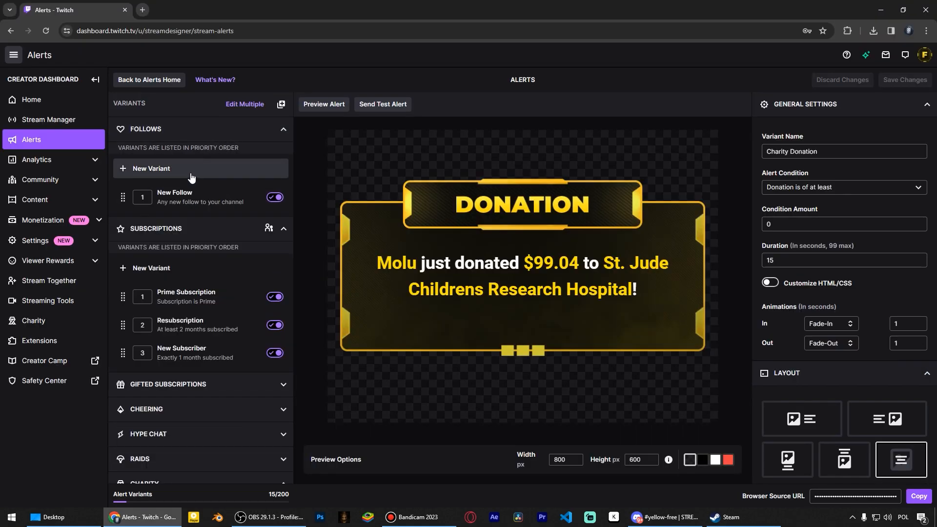
Send test alerts for New Follow and New Subscriber
left_click(175, 197)
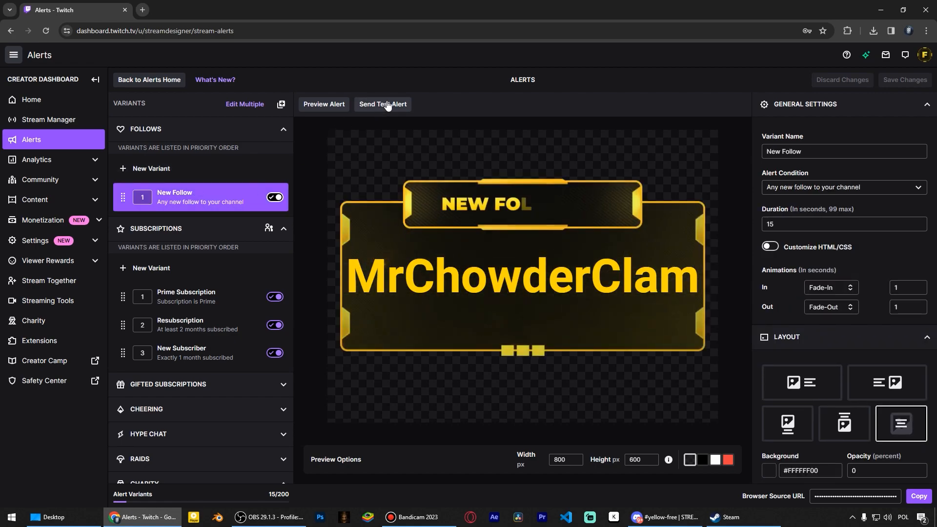
left_click(269, 517)
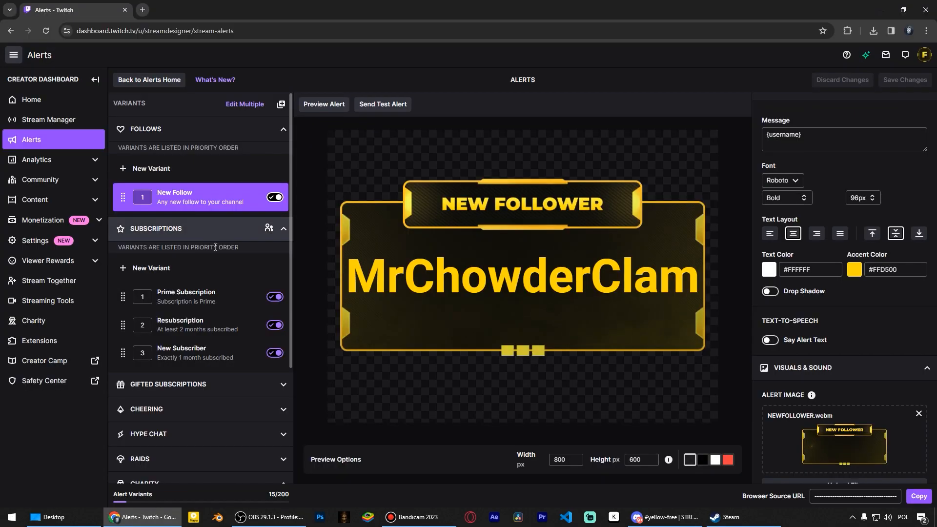
left_click(182, 353)
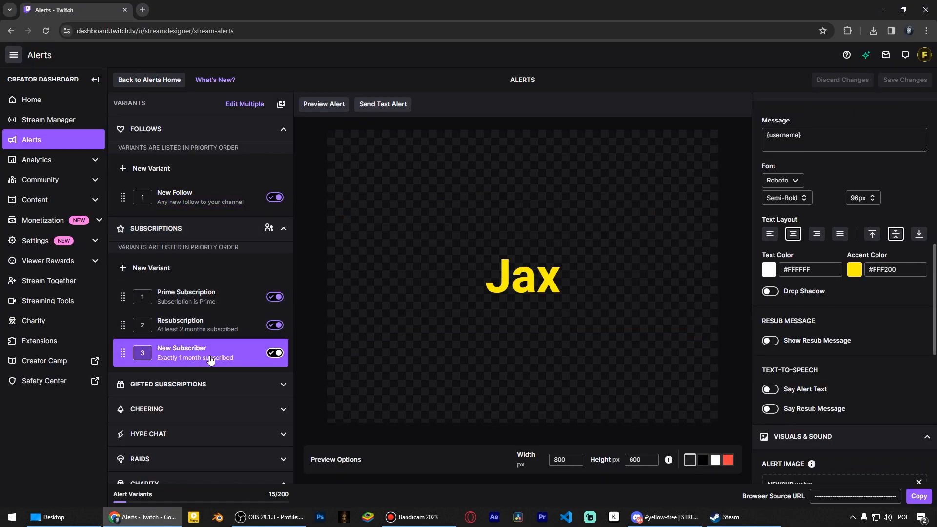
left_click(323, 104)
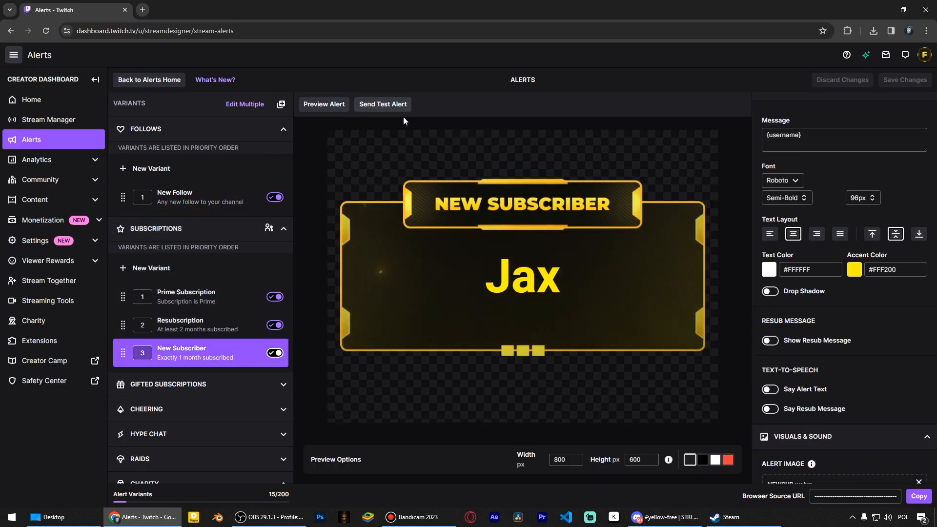